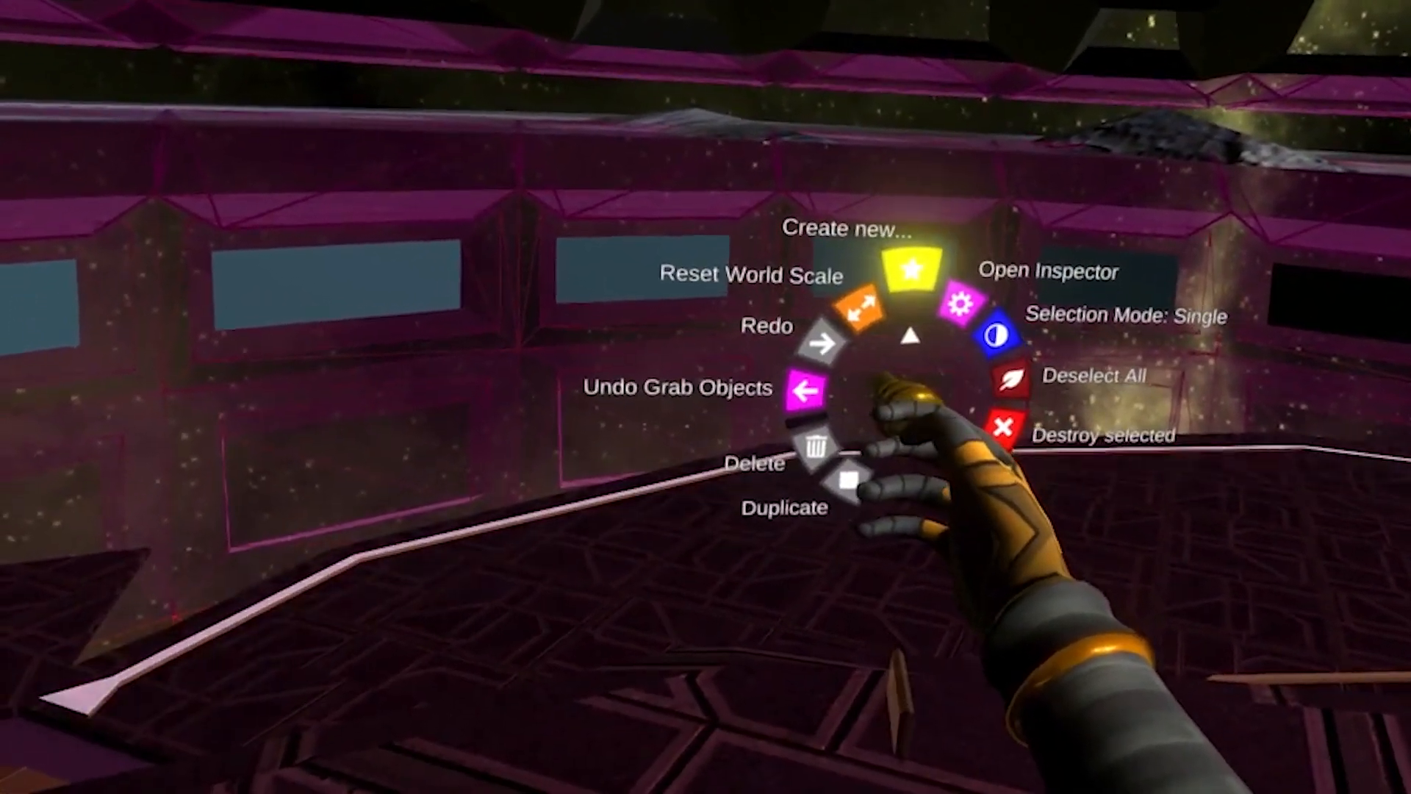
Step: Spawn a Checkbox from the UI category of the Create new menu
left_click(911, 262)
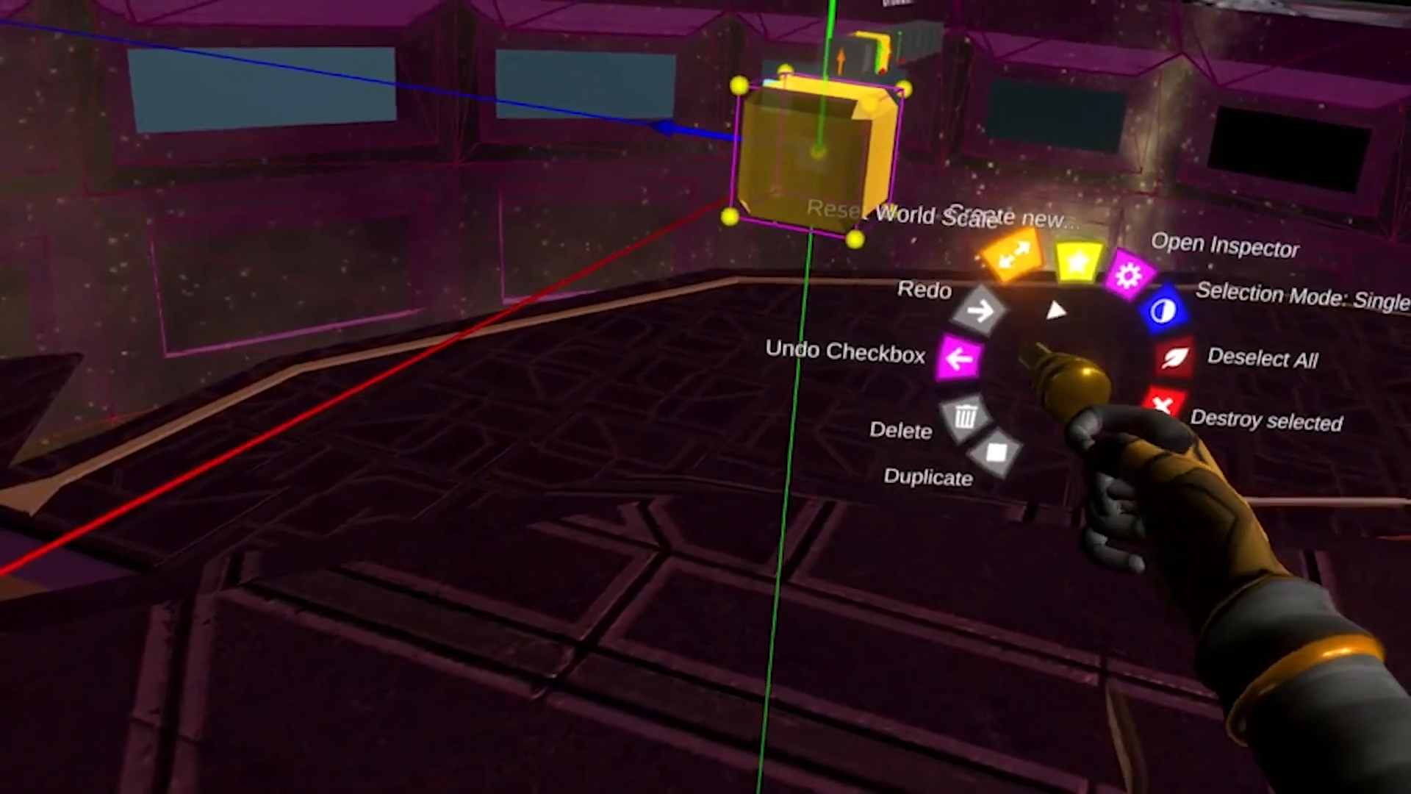
Step: Inspect the checkbox's NeosCheckbox component and flip its IsChecked value
left_click(1222, 250)
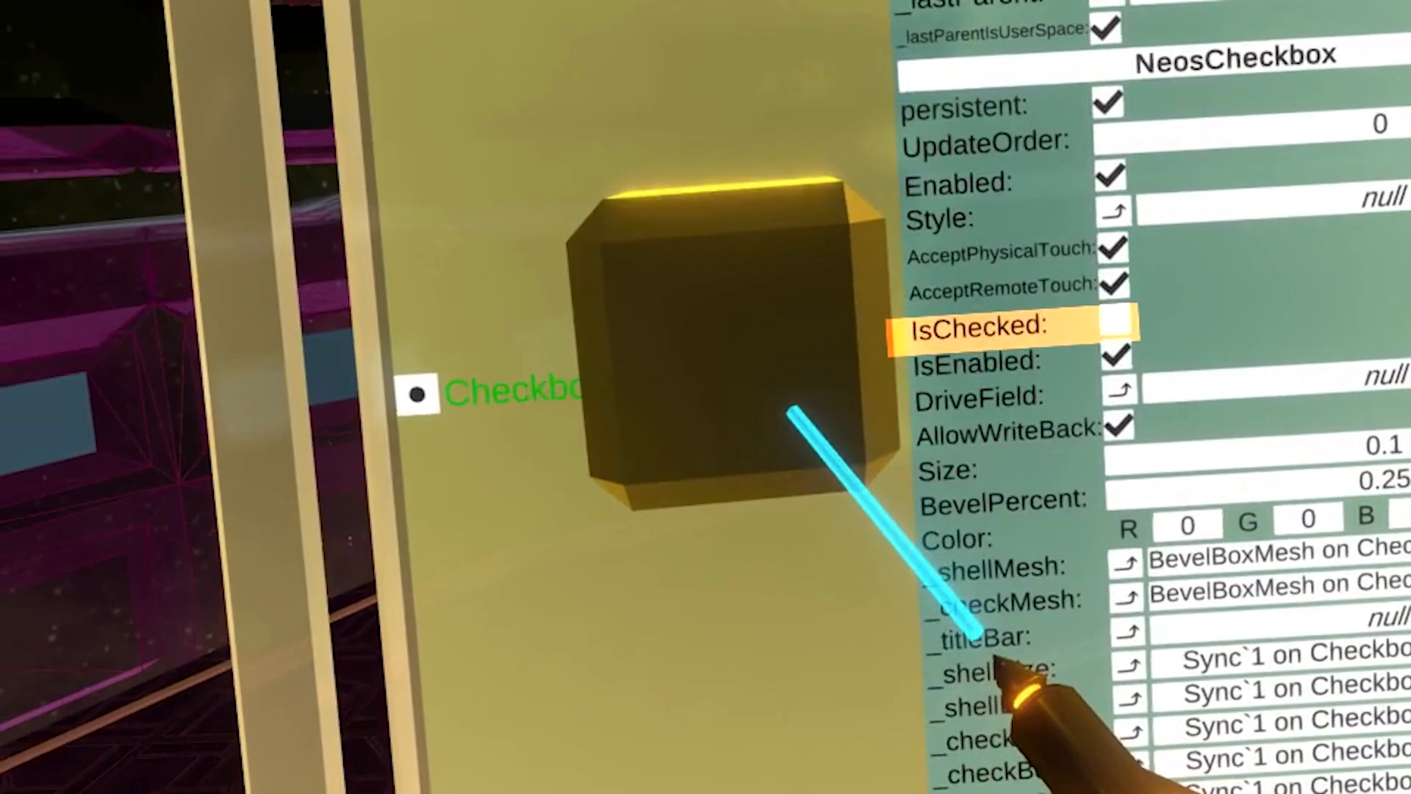
left_click(1116, 326)
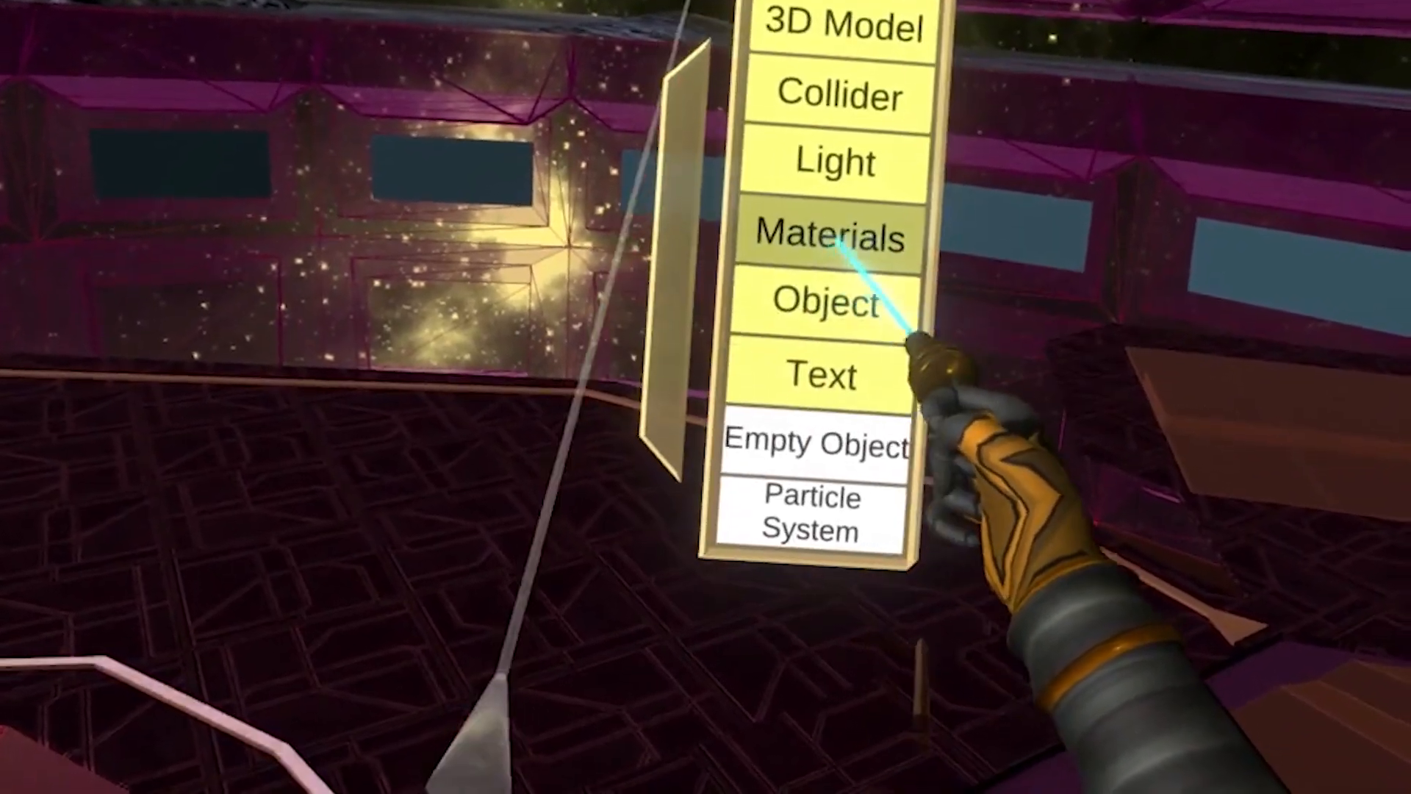
Step: Browse a Create new category to pick the text object that will show 'Good'
left_click(825, 237)
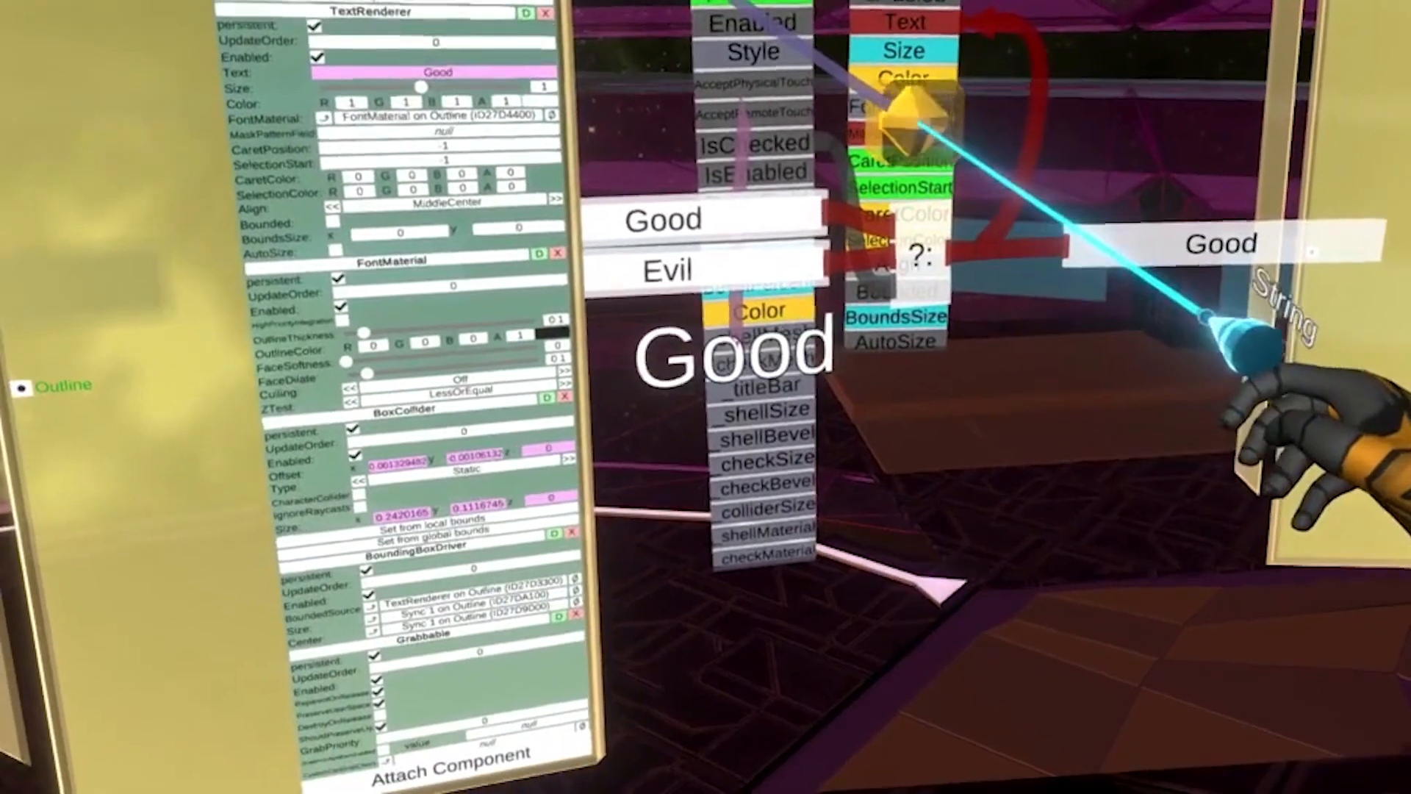
Step: Toggle the checkbox twice so the text flips Good to Evil and back
left_click(665, 266)
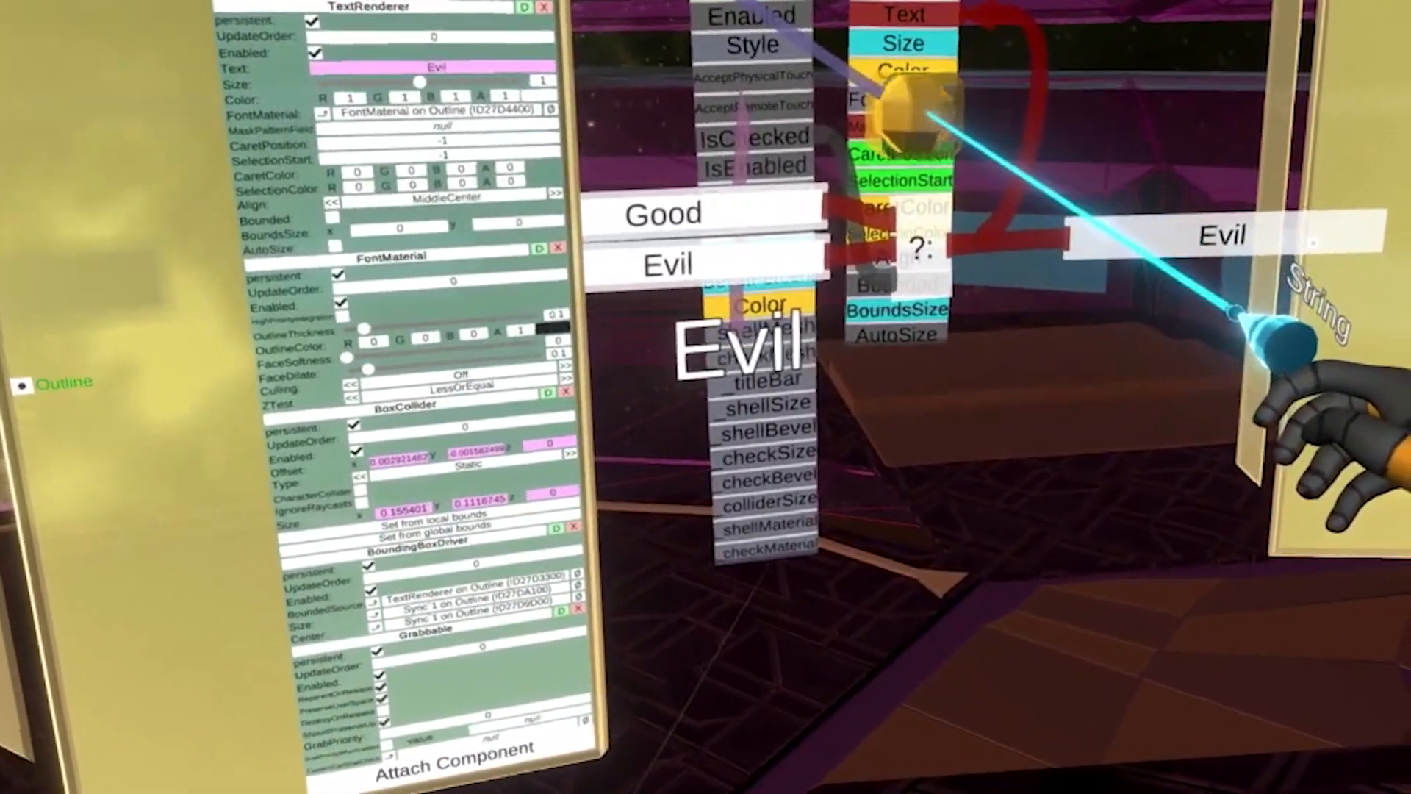
left_click(665, 212)
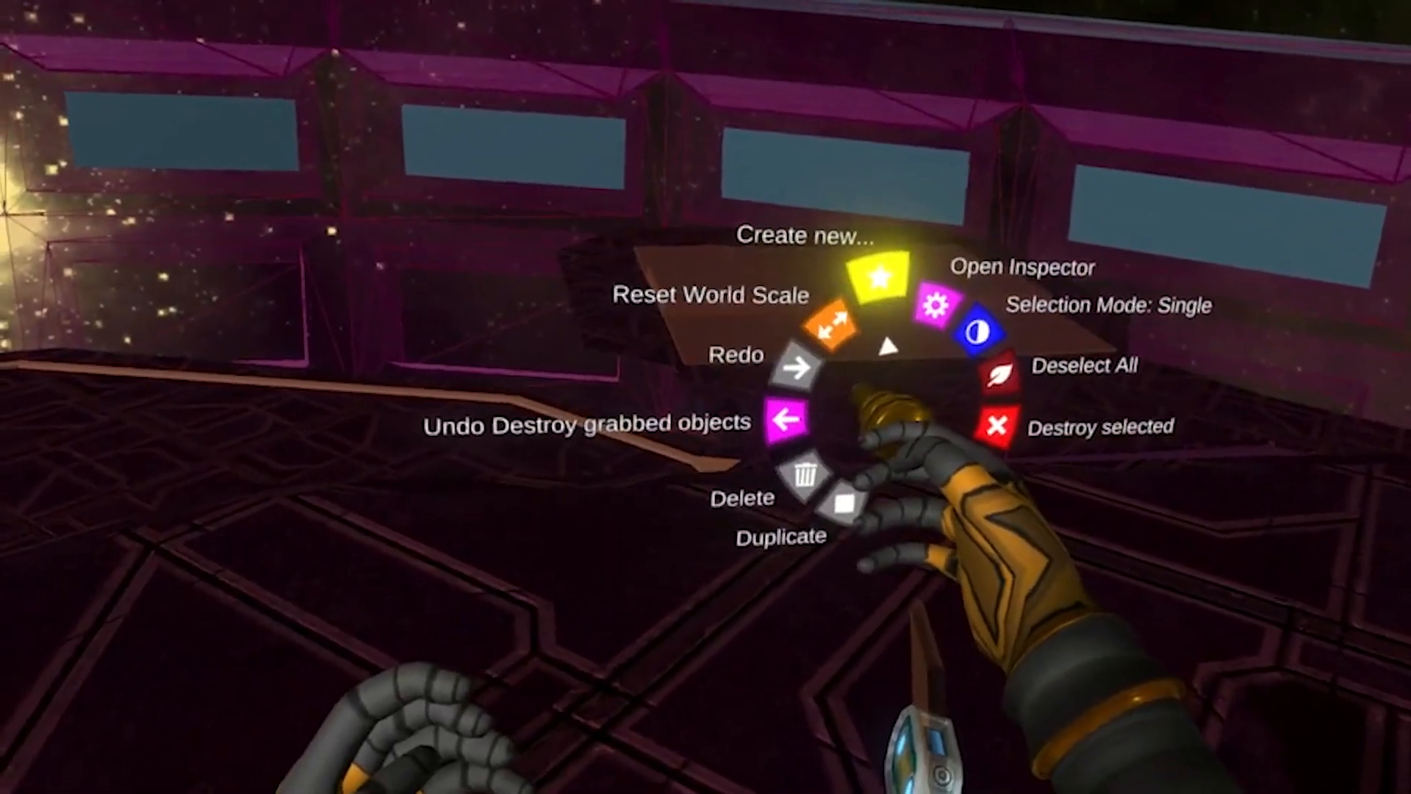
Step: Spawn a Box from the Create new menu and inspect its material and collider settings
left_click(864, 274)
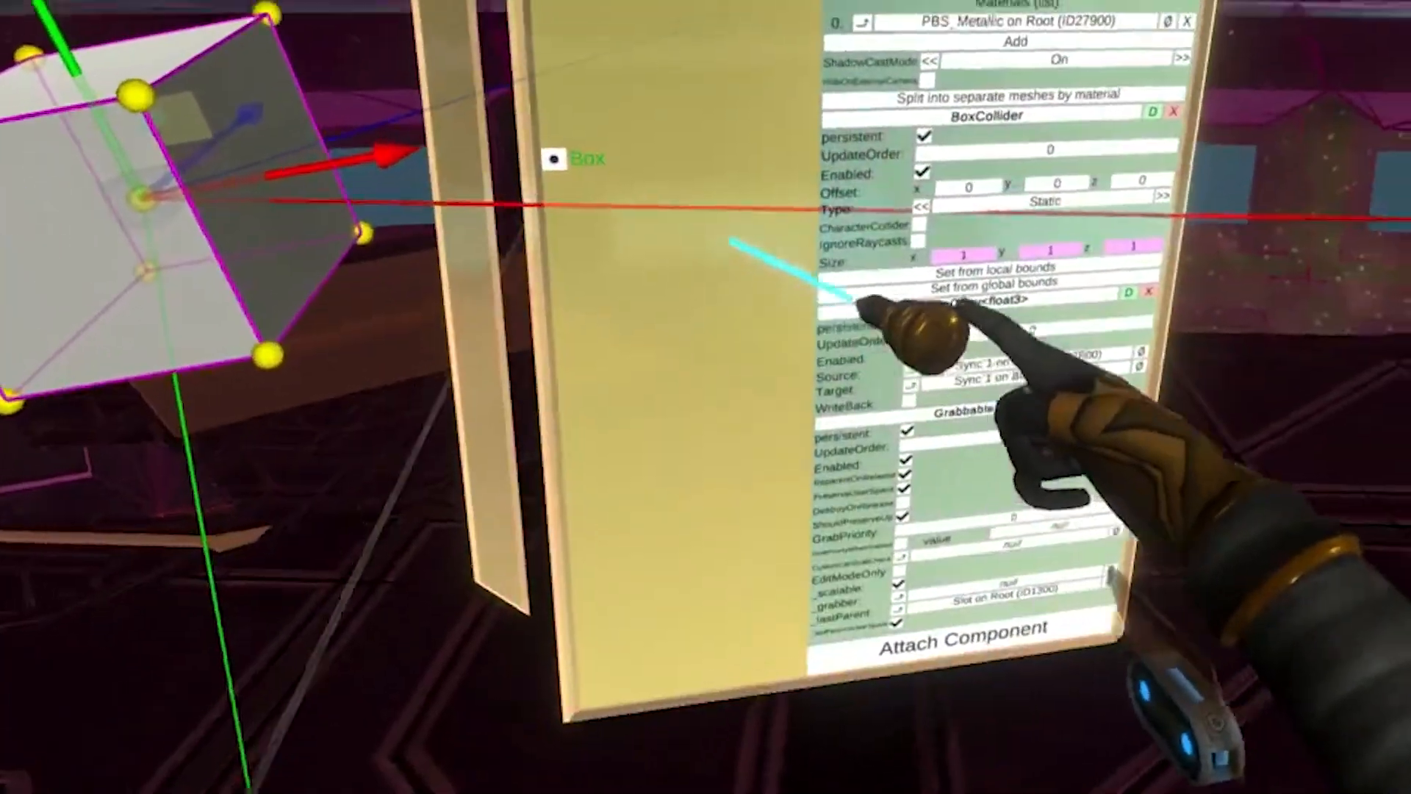
Step: Browse Attach Component categories on the box, ending with a Slider in the world
left_click(980, 627)
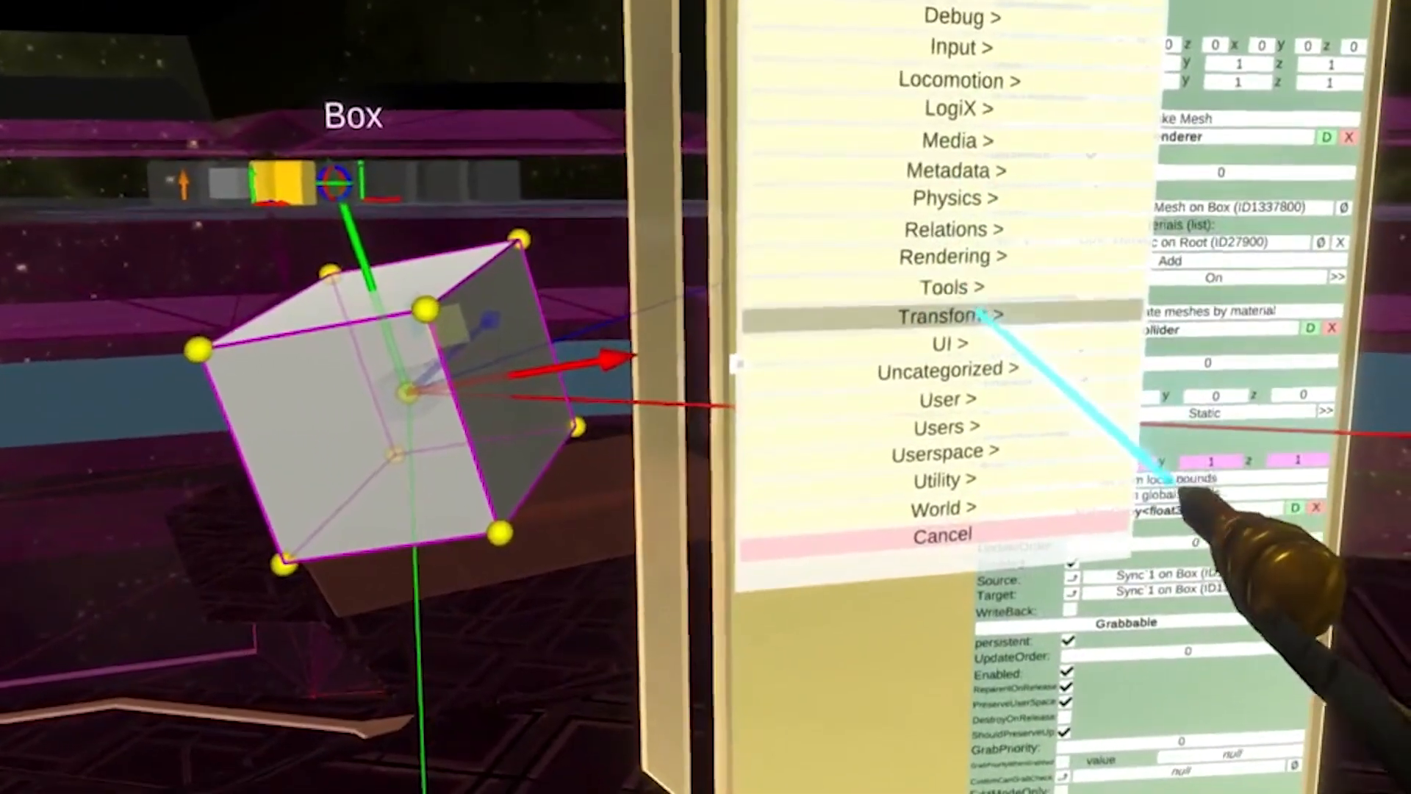
left_click(939, 316)
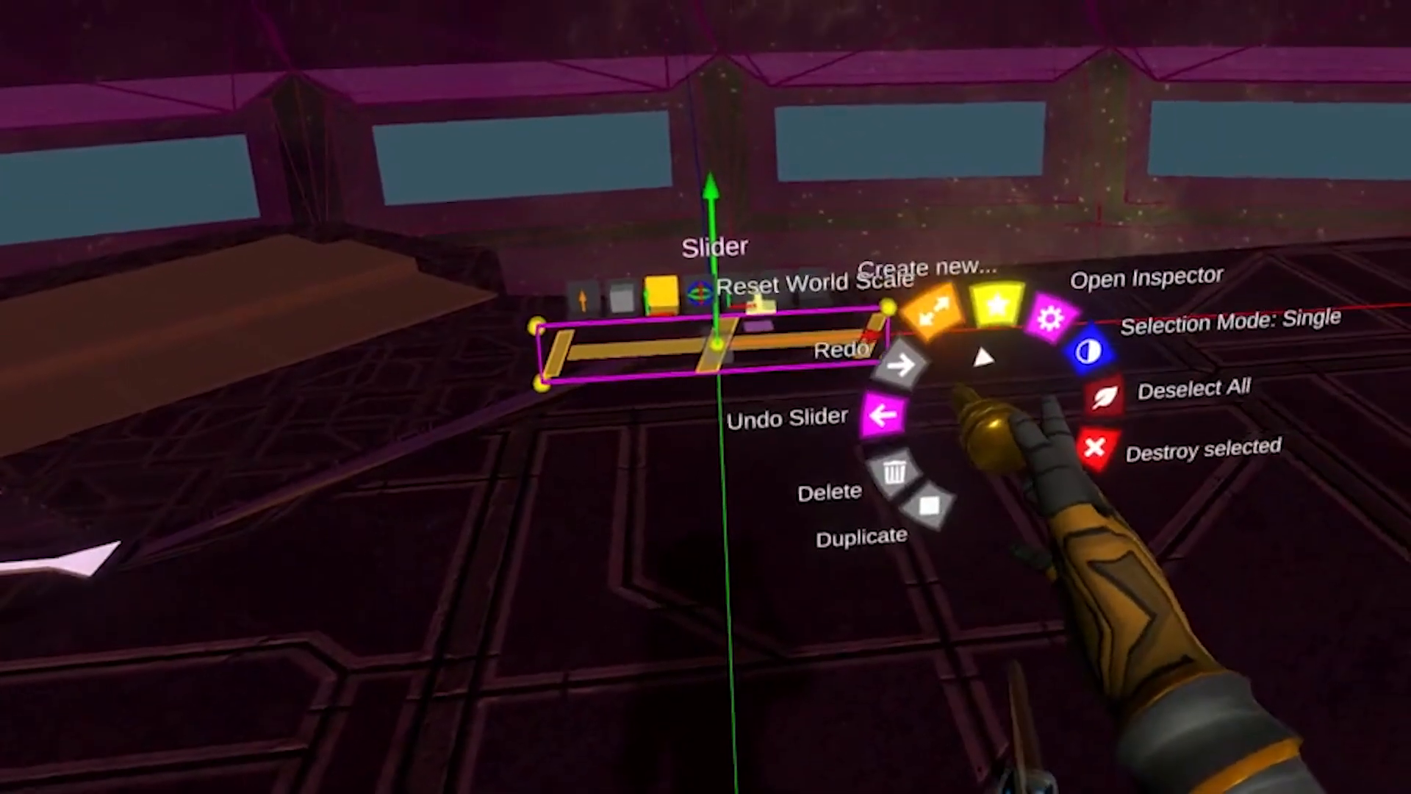
Step: Inspect the slider's NeosSlider component with its Left and Right parts
left_click(1142, 276)
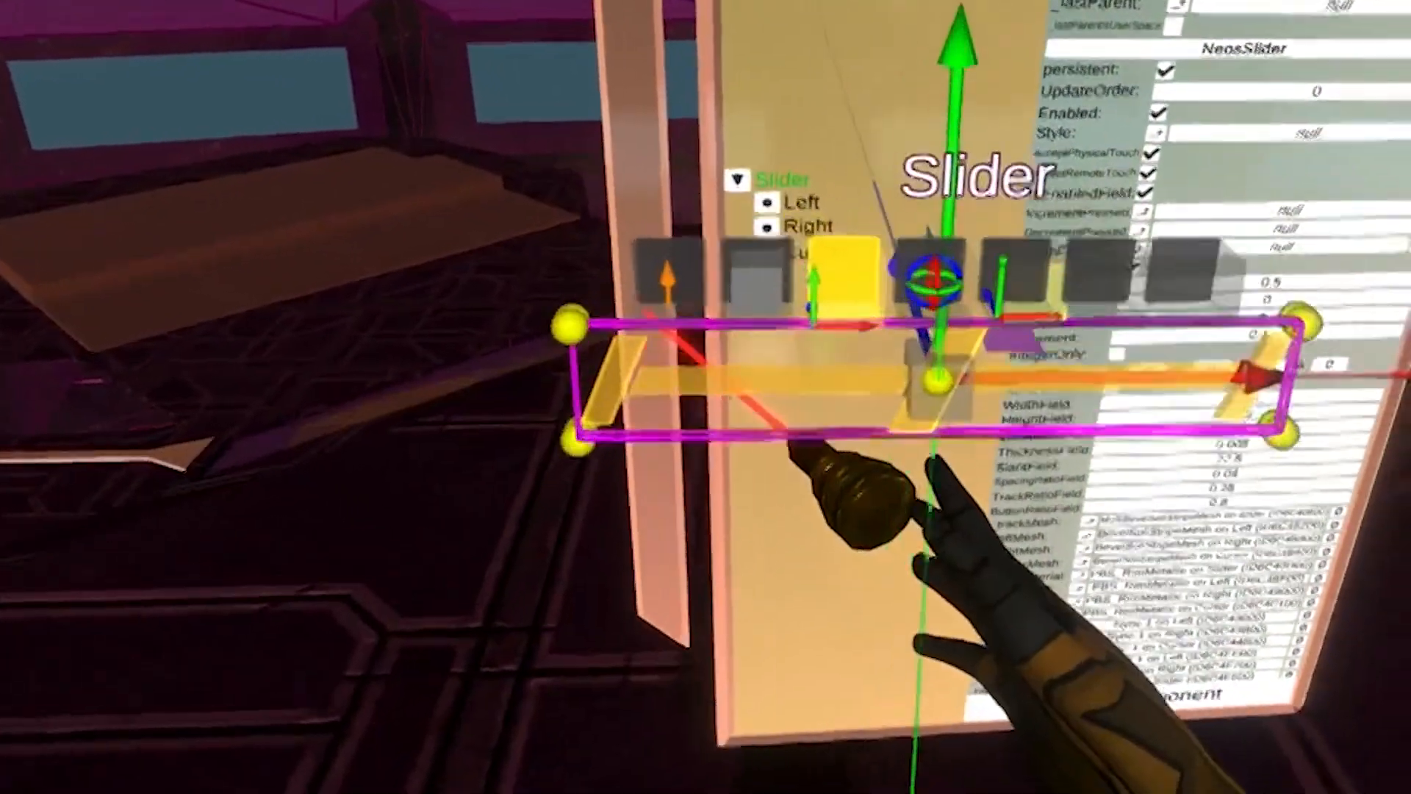